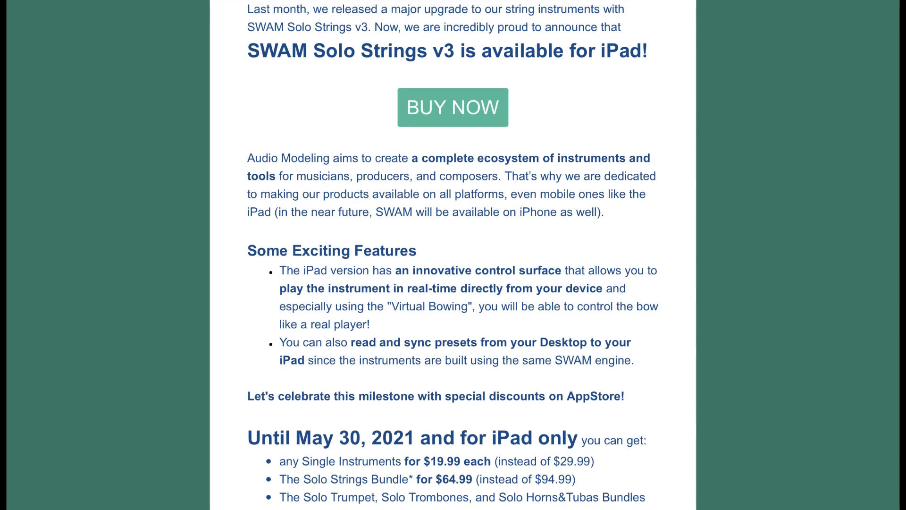
scroll("down", 3)
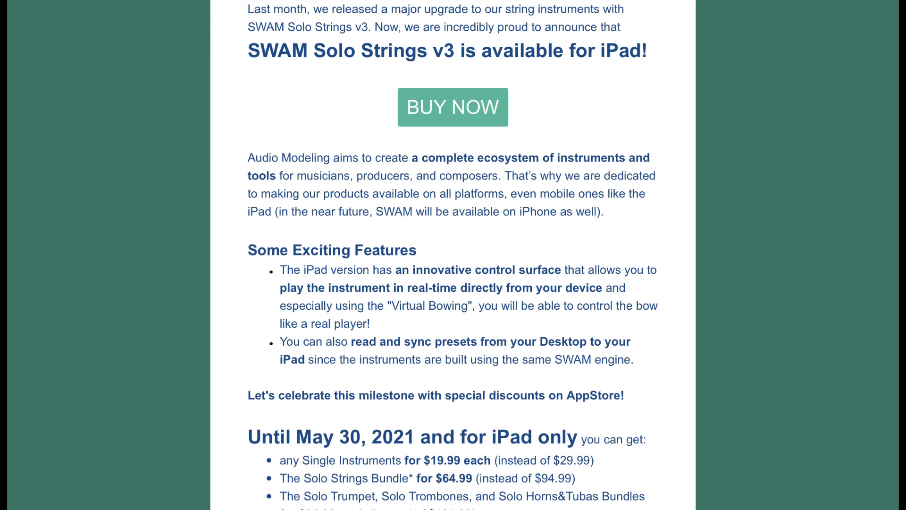